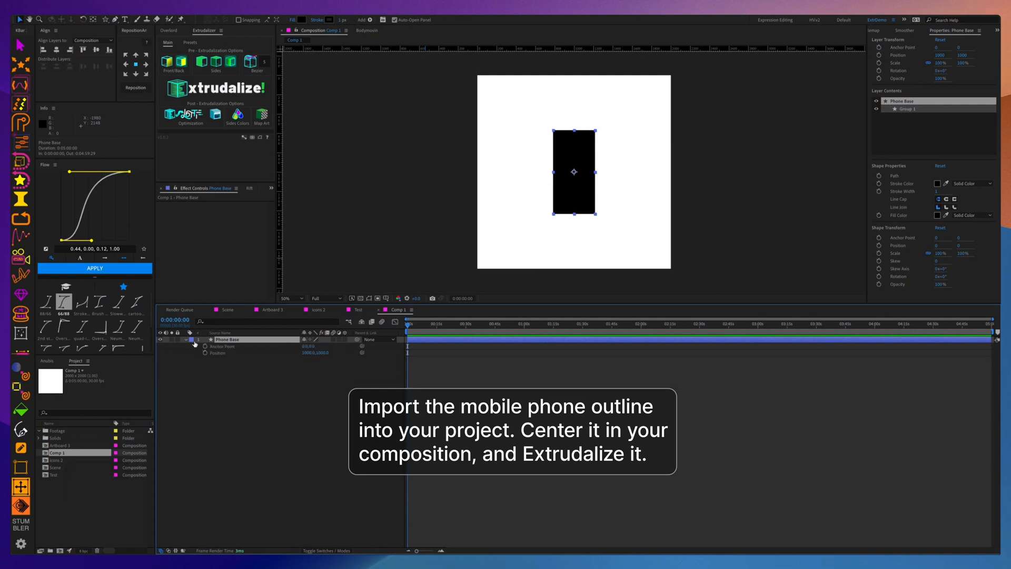
# - Extrudalize the Phone Base shape layer into 3D and dismiss the performance alert
pyautogui.click(214, 88)
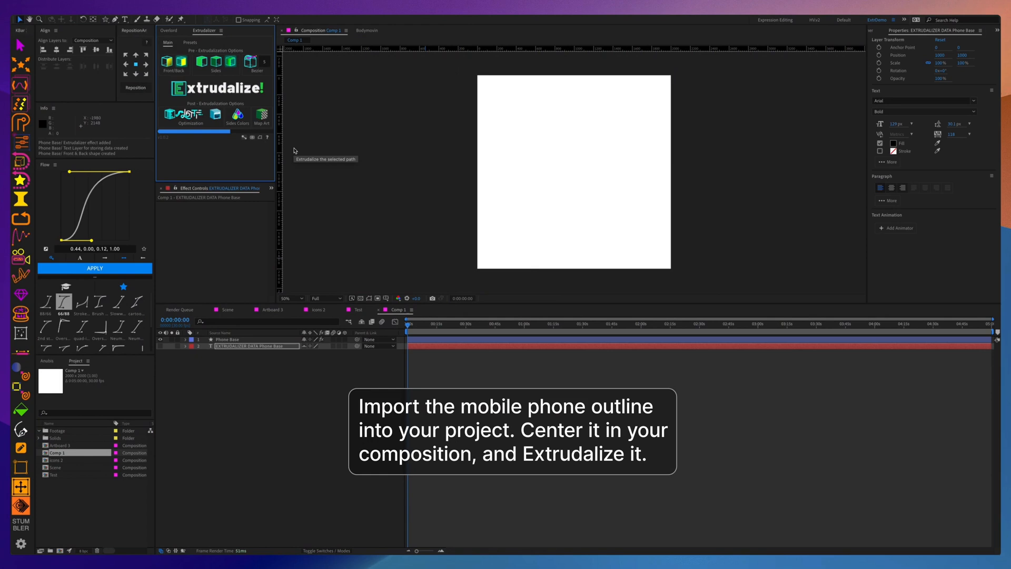
pyautogui.click(94, 269)
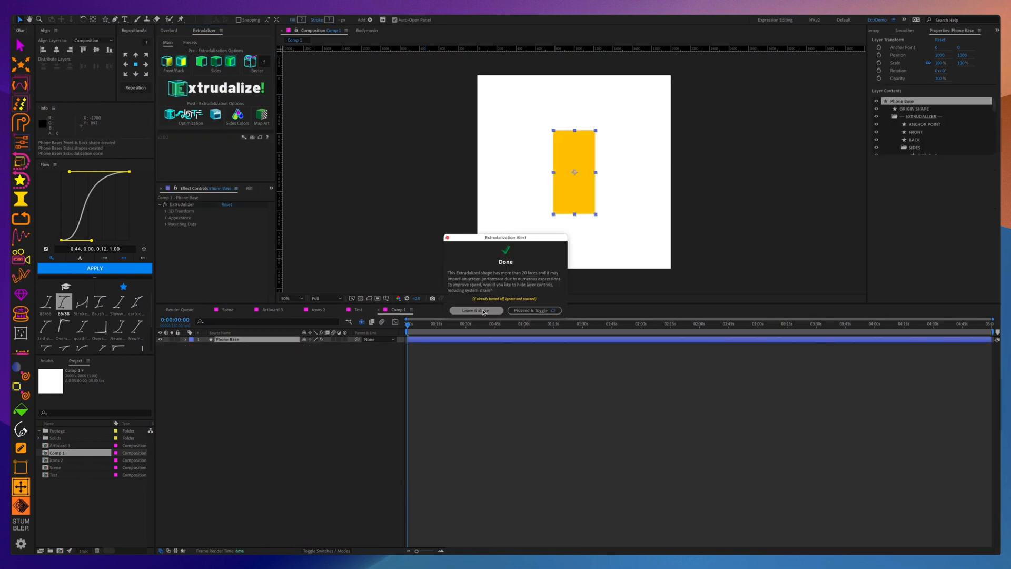
pyautogui.click(475, 310)
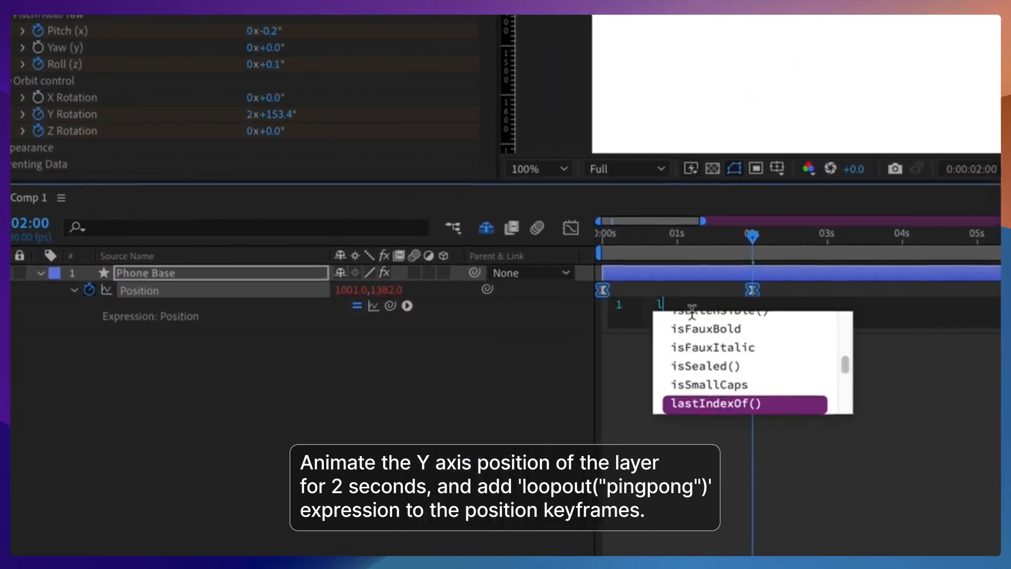
# - Add a loopOut("pingpong") expression to the Phone Base Position keyframes
pyautogui.write('loopOut("pingpong")')
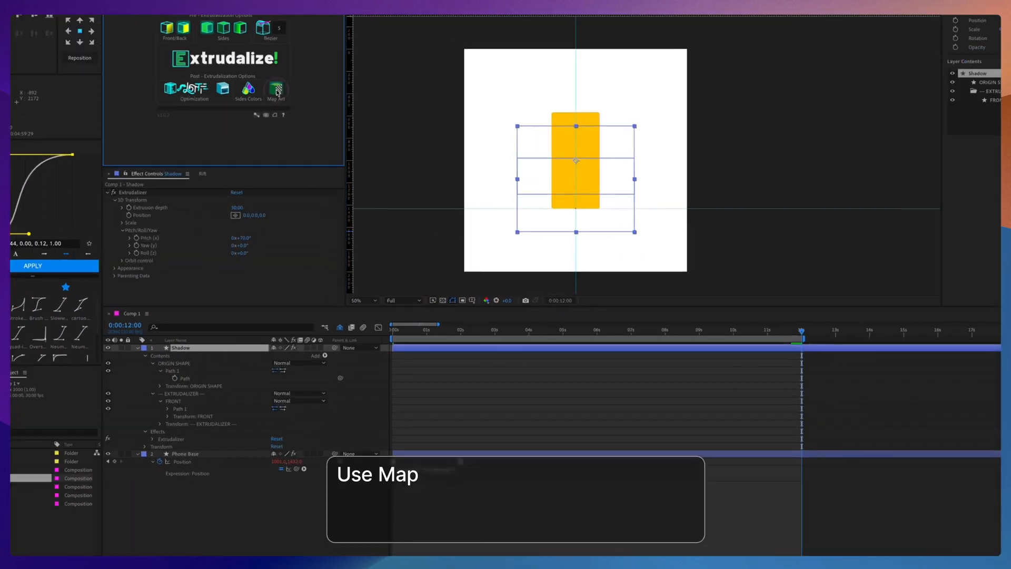
# - Map a Lottie front artwork layer onto Shadow and add a rectangle inside it
pyautogui.click(276, 88)
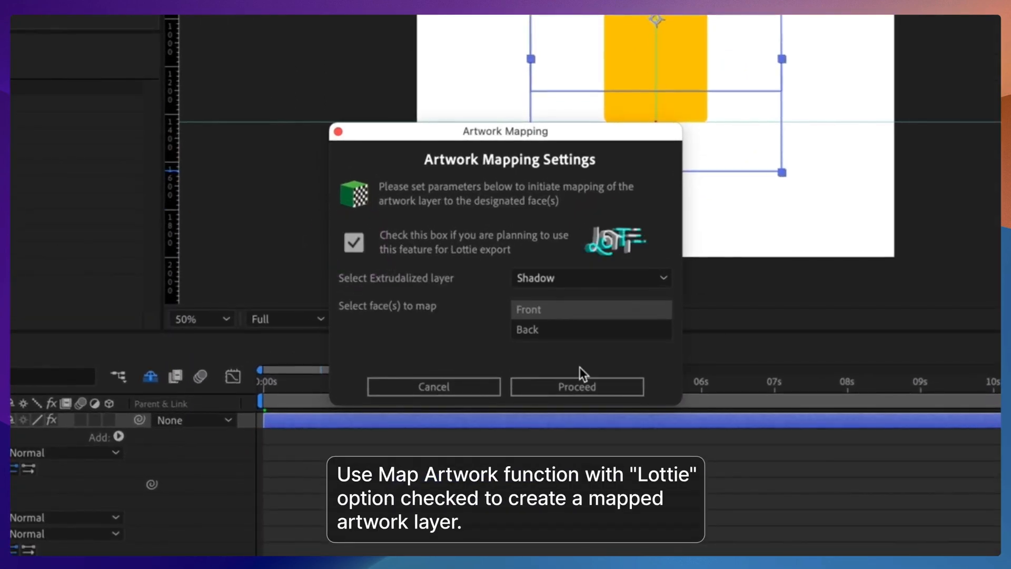
pyautogui.click(576, 386)
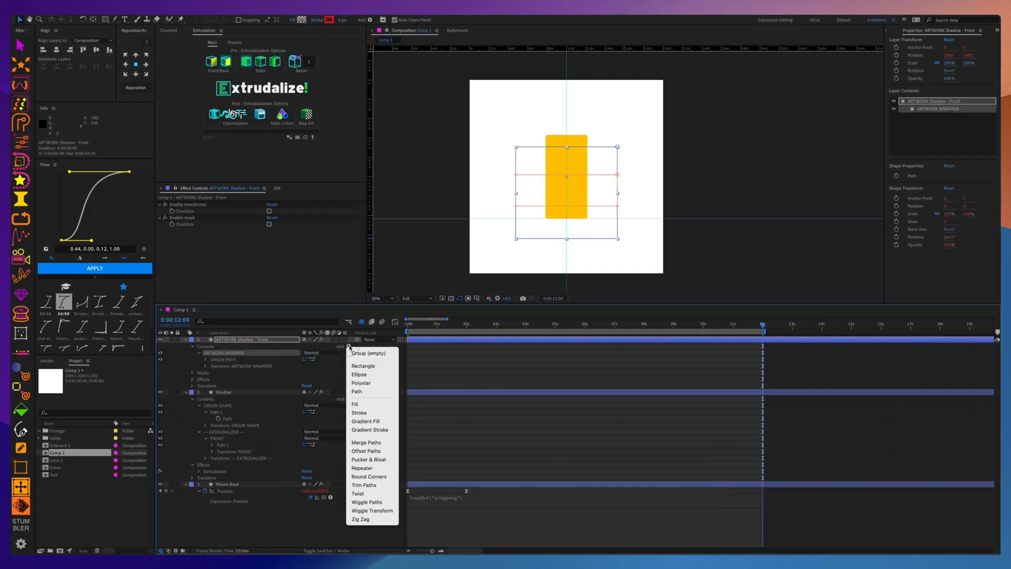
pyautogui.click(366, 421)
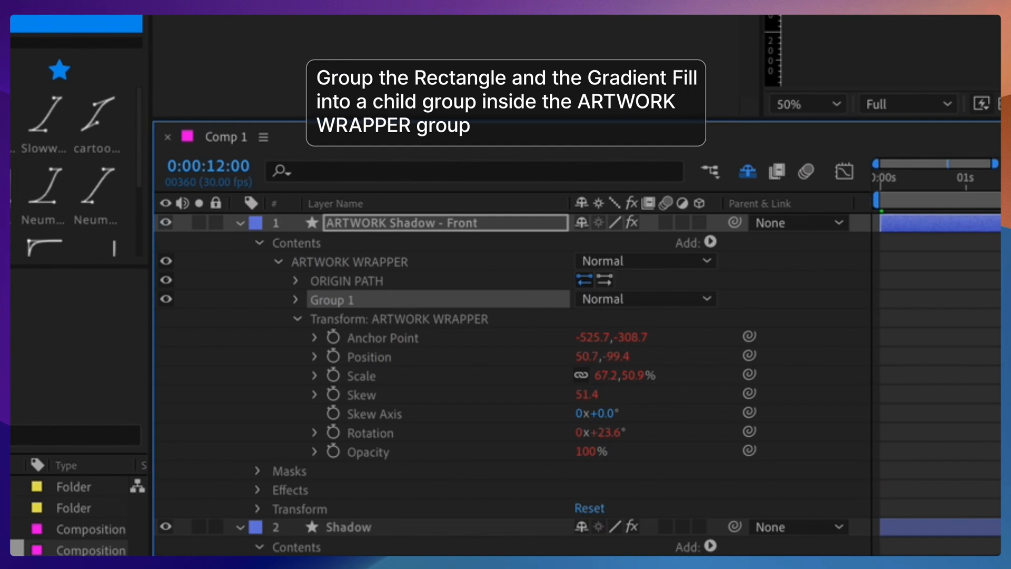
# - Resize and reposition Group 1's gradient shadow to sit inside the artwork wrapper
pyautogui.click(295, 299)
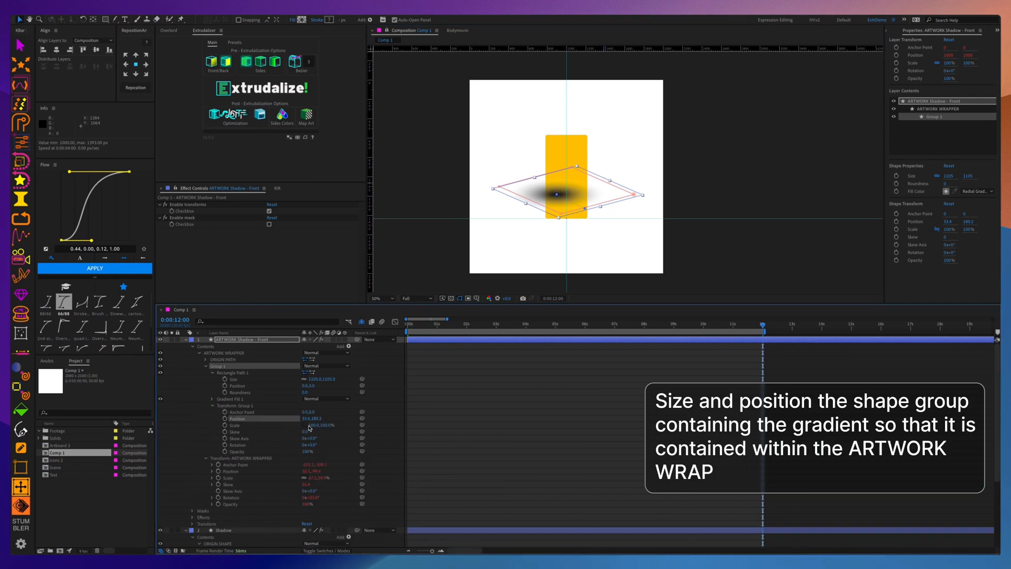
pyautogui.moveTo(325, 424); pyautogui.dragTo(309, 424)
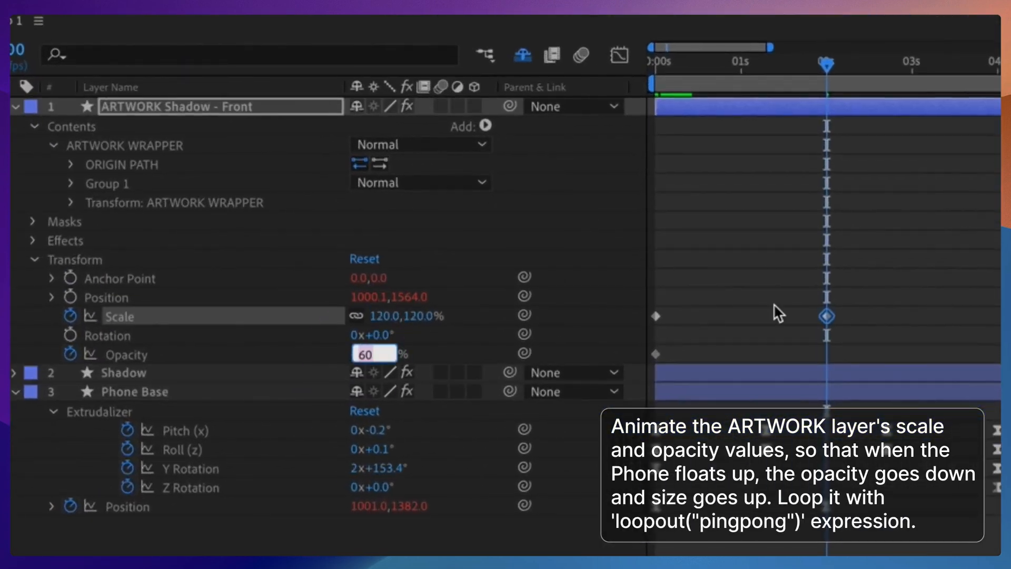
# - Adjust the shadow's Scale keyframe so it grows to 120% as the phone rises
pyautogui.rightClick(828, 316)
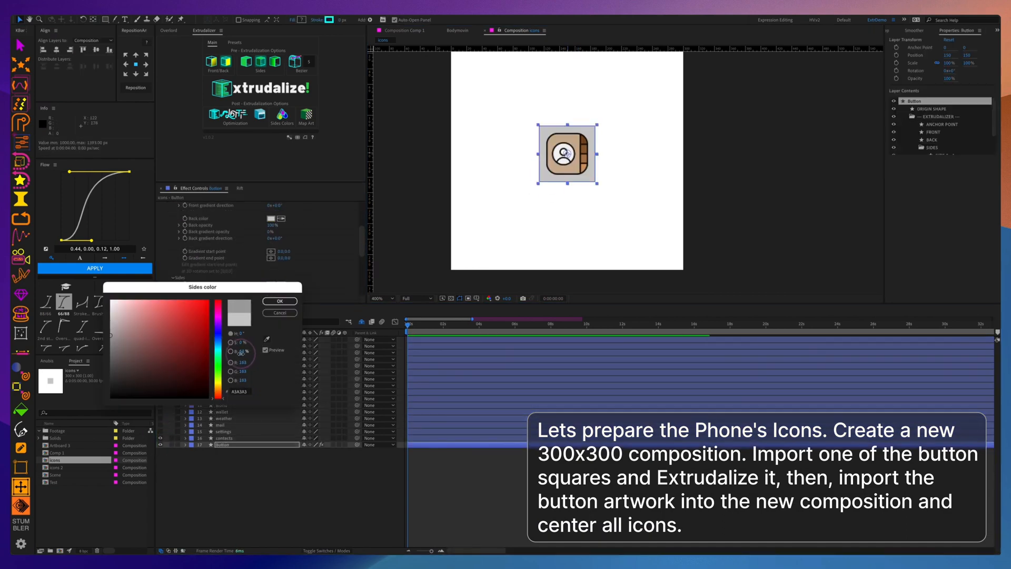
# - Set the extruded button's Sides Colors to a light grey
pyautogui.click(278, 301)
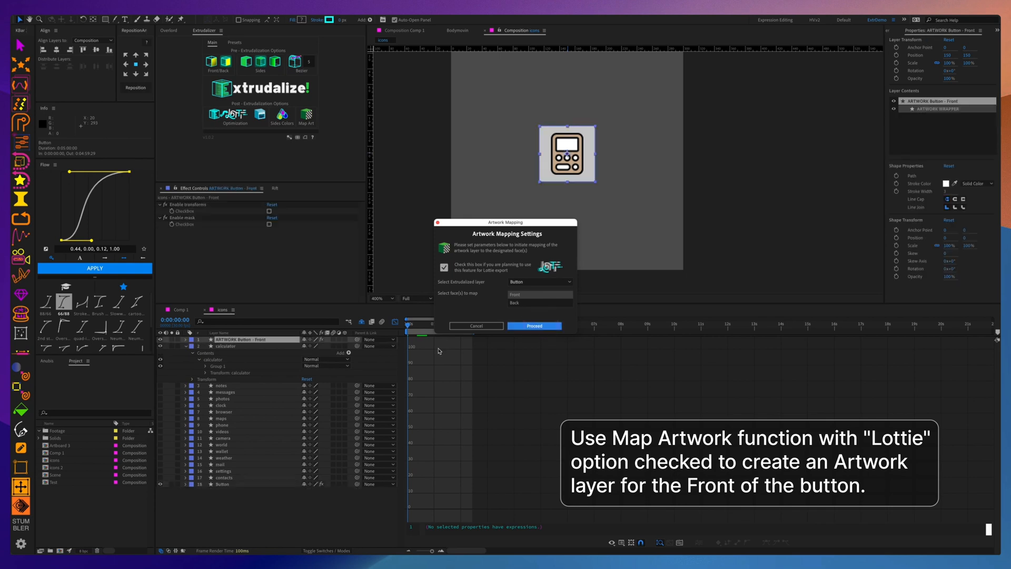
# - Map a front artwork layer onto the Button and search the icon groups for 'fill'
pyautogui.click(533, 325)
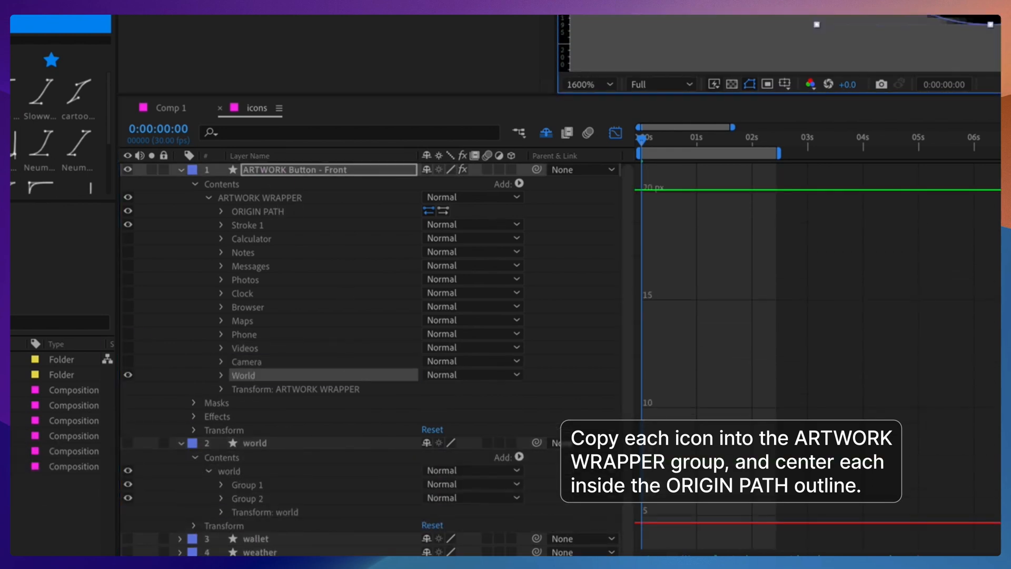
pyautogui.write('fill')
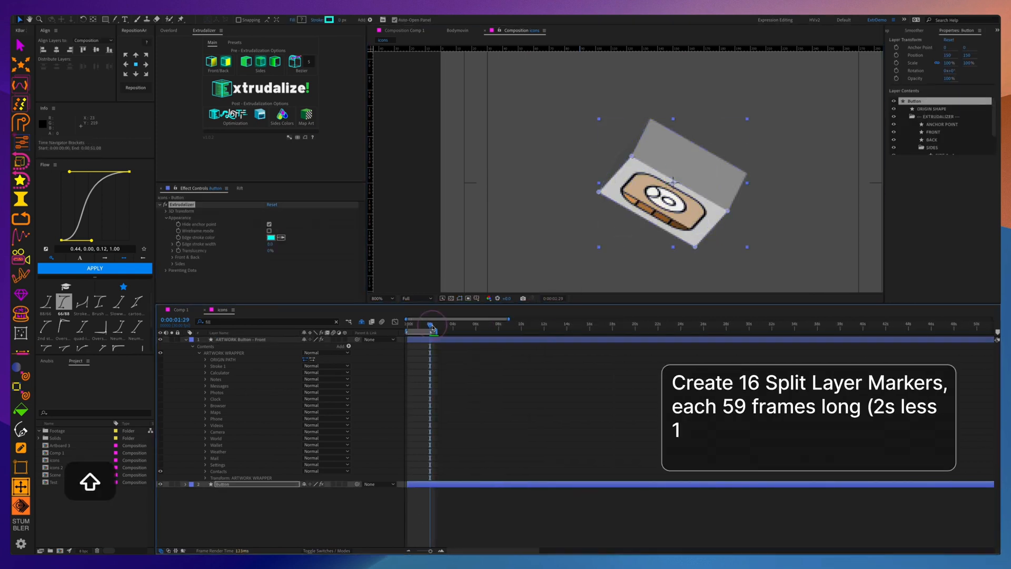
# - Add icon-named composition markers (Calculator, Notes…) with 0:00:01:29 duration along the timeline
pyautogui.press('pagedown')
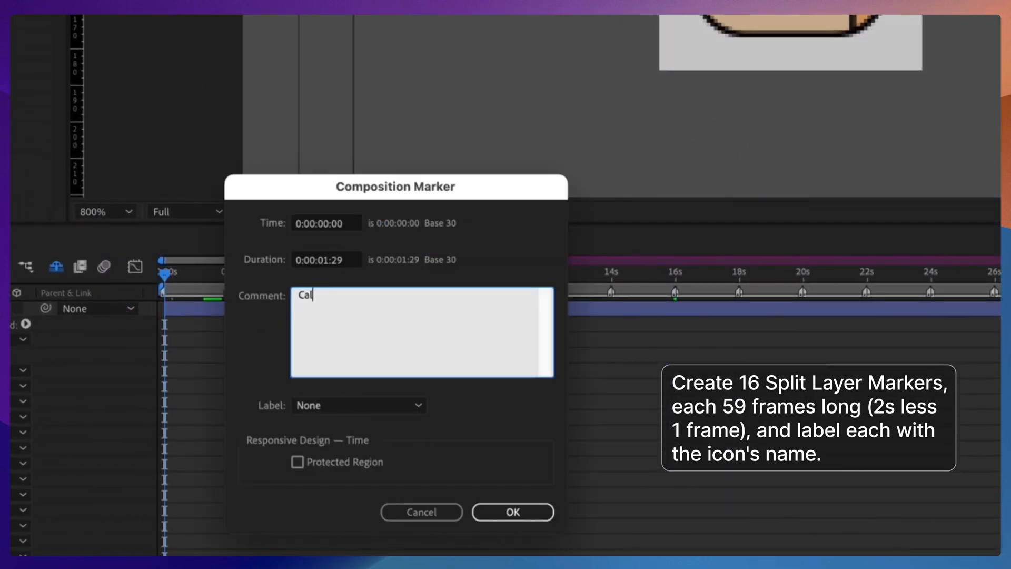
pyautogui.click(511, 512)
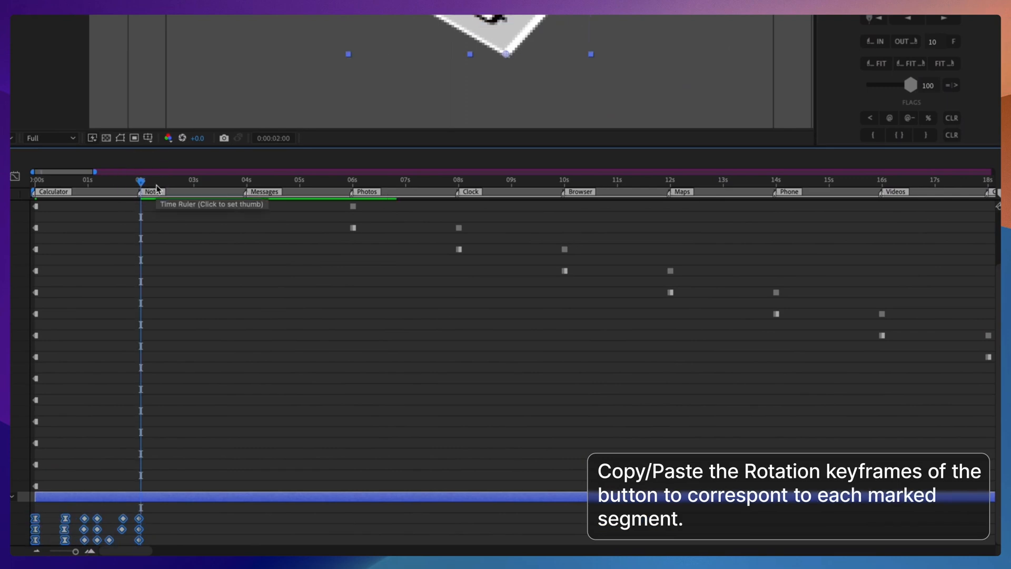
pyautogui.click(458, 180)
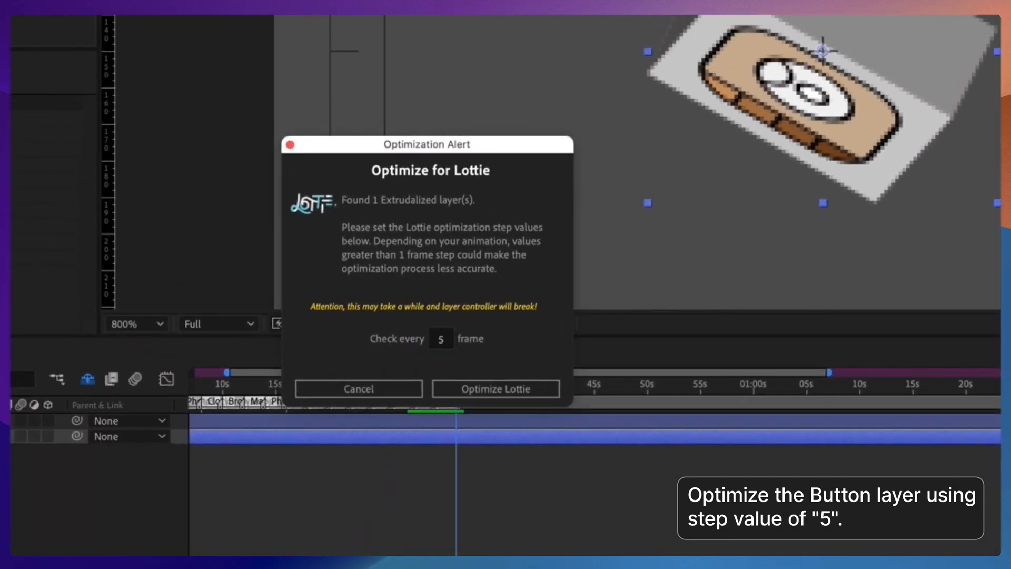
# - Optimize the Button layer for Lottie checking every 5 frames, then start a new composition
pyautogui.click(495, 388)
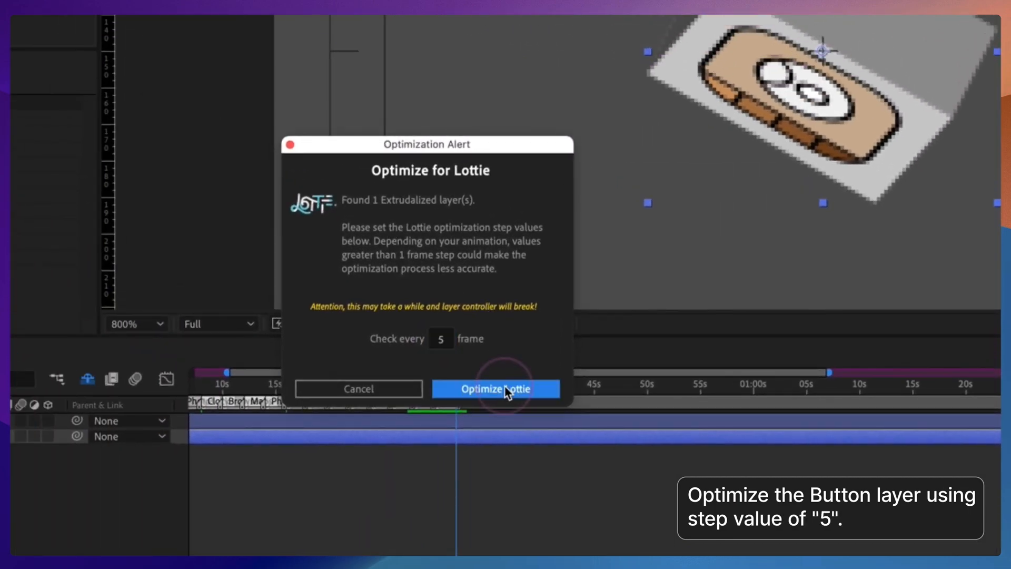
pyautogui.click(495, 388)
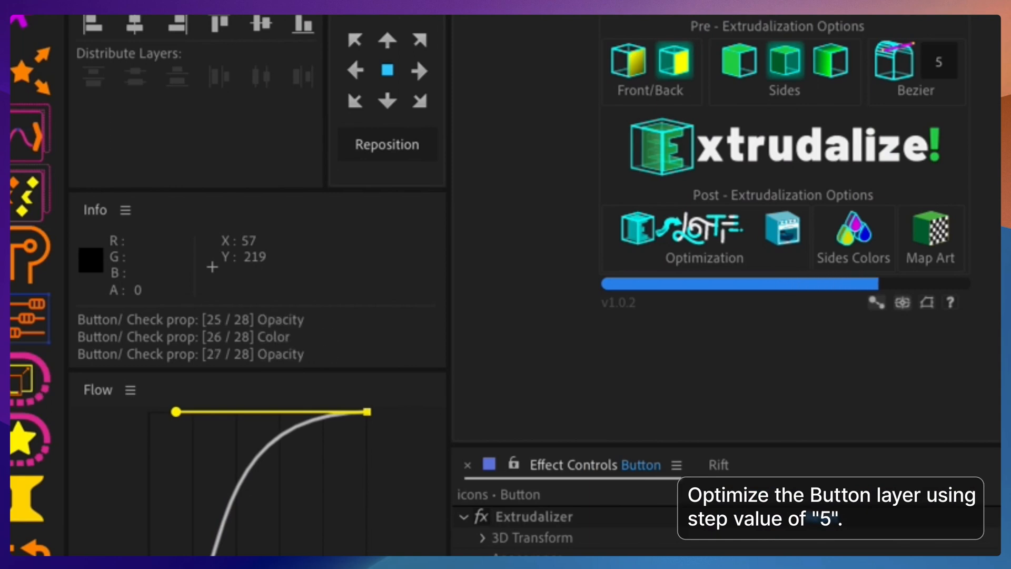
pyautogui.click(705, 231)
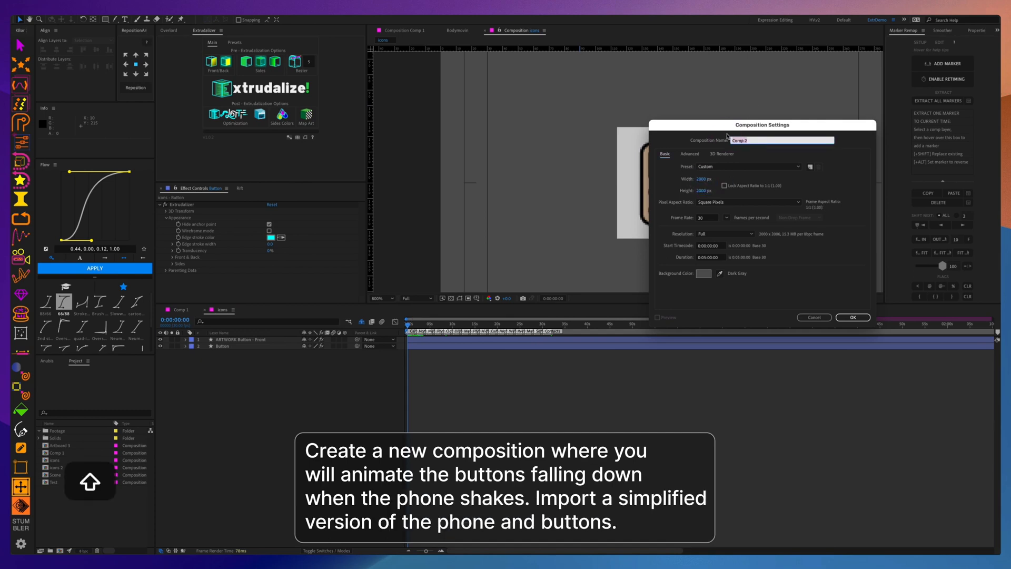
# - Name the new simplified-phone composition and reveal the phone base's Position for keyframing
pyautogui.click(852, 317)
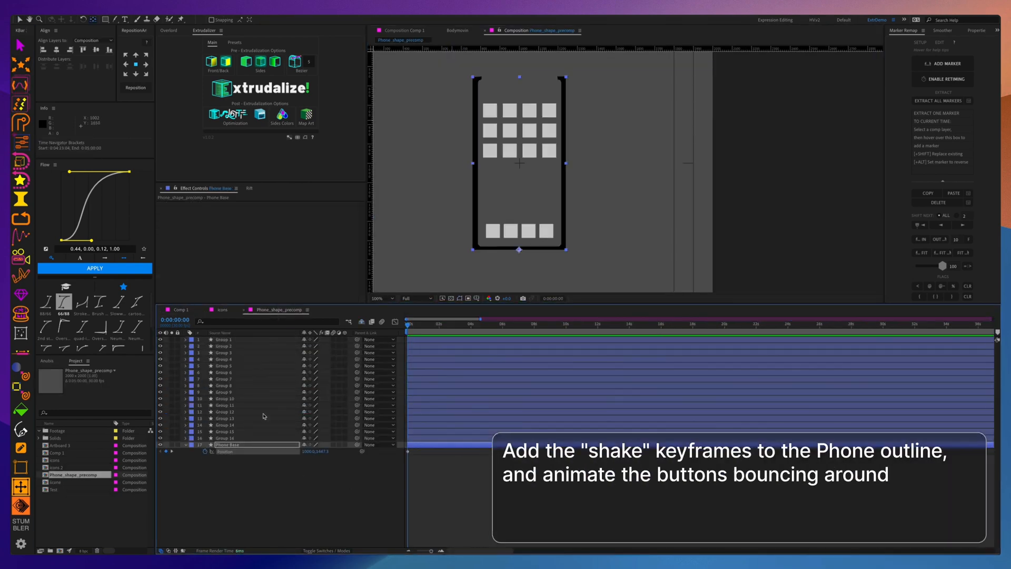
pyautogui.press('PageDown')
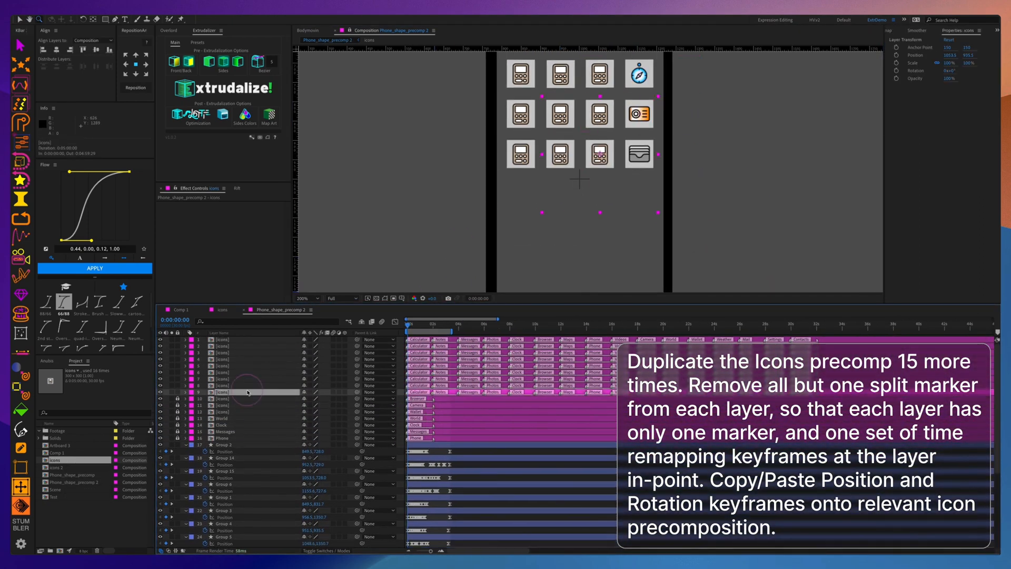
# - Reveal the keyframed Position and Rotation properties on the duplicated icon layers
pyautogui.press('u')
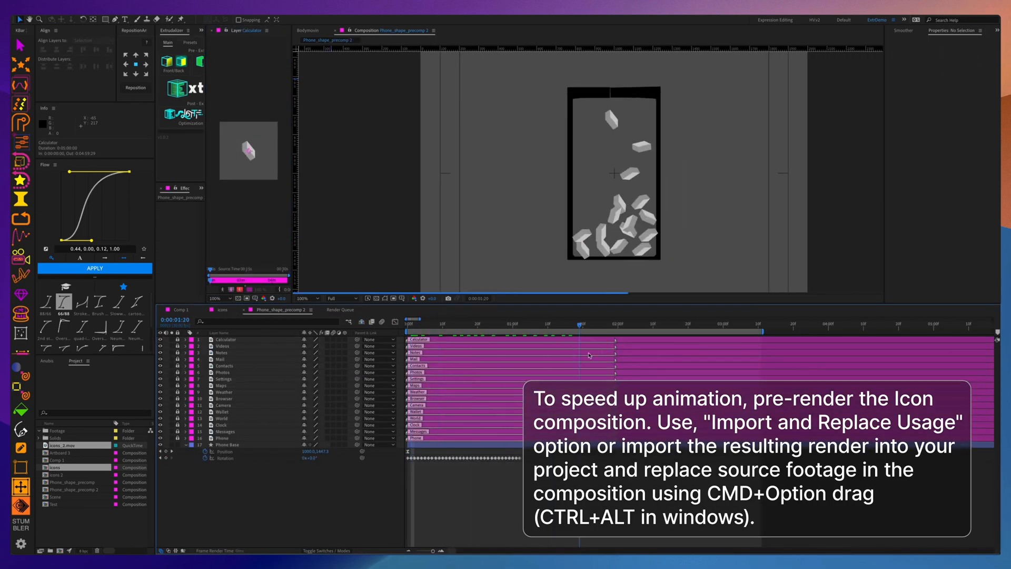
# - Step frame by frame through the icons' fall, adjusting Position, Rotation and Time Remap keyframes so they settle at the bottom
pyautogui.press('pageup')
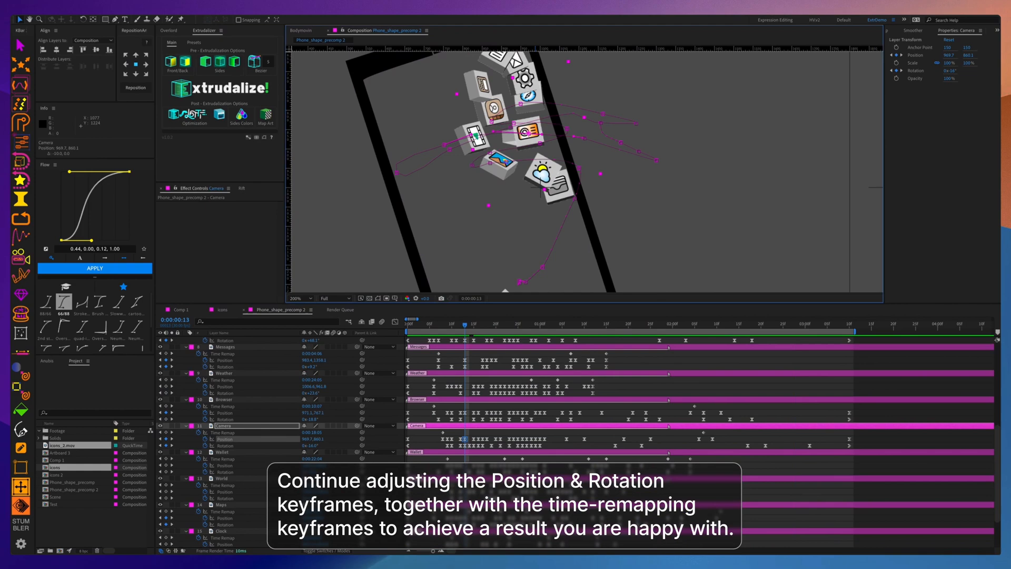
pyautogui.press('PageDown')
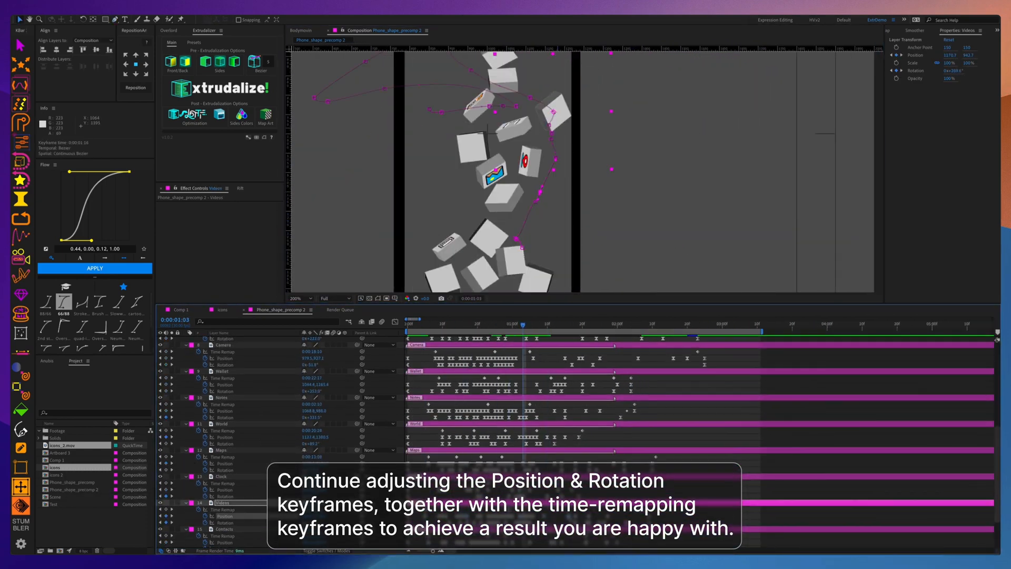
pyautogui.press('pagedown')
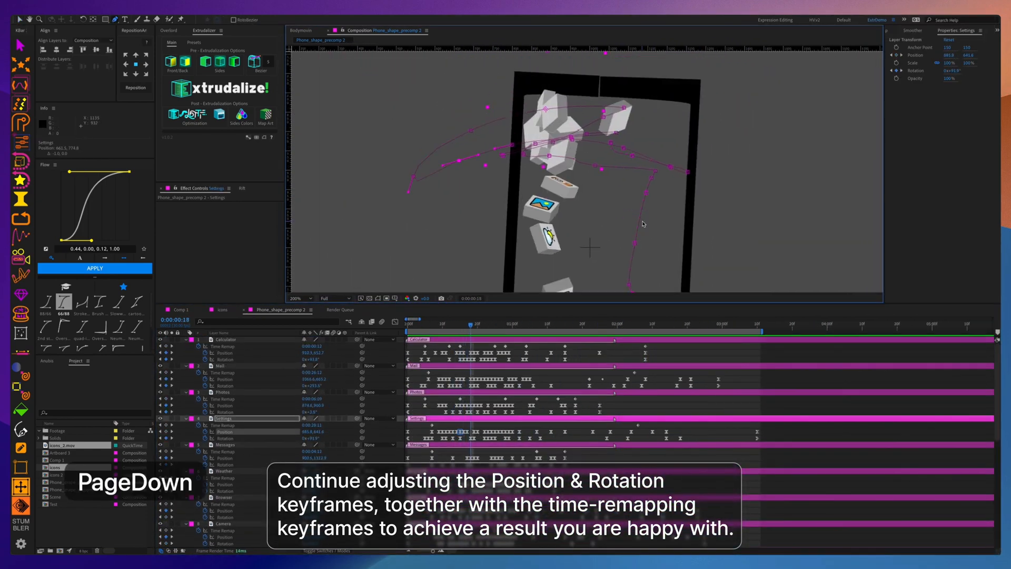
pyautogui.press('pagedown')
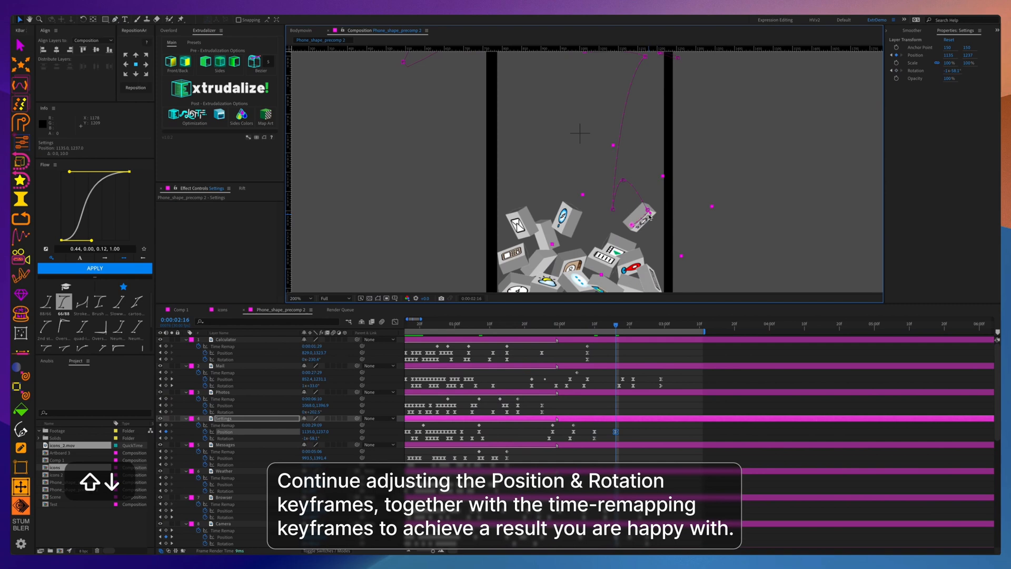
pyautogui.press('PageDown')
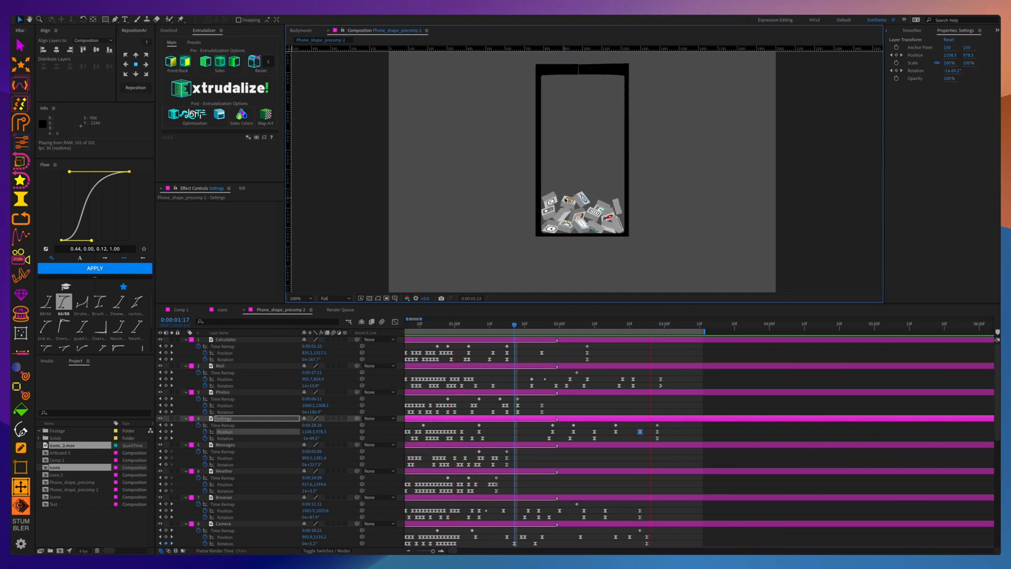
pyautogui.press('cmd+v')
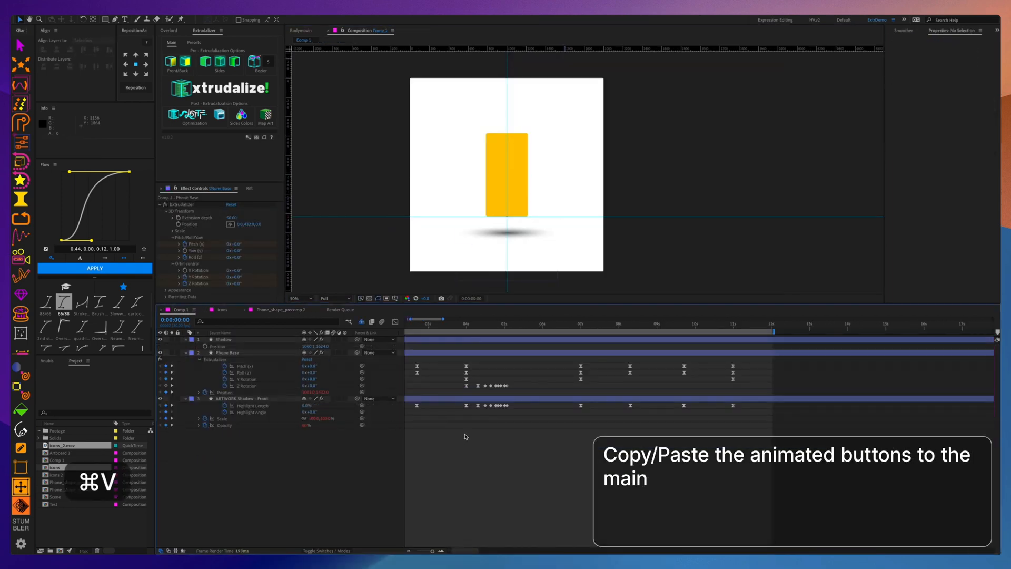
# - Paste the animated icon layers into Comp 1
pyautogui.press('cmd+v')
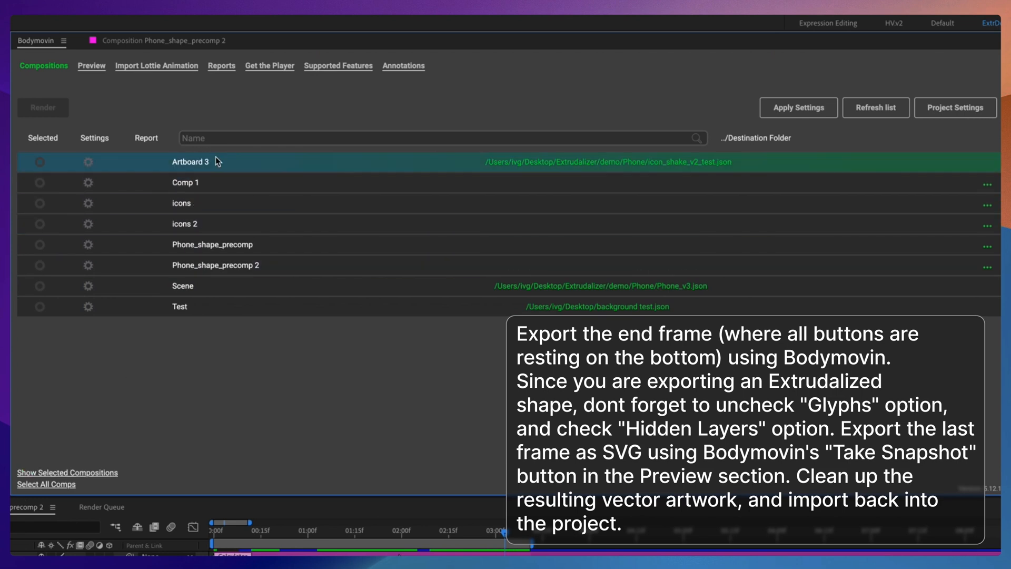
# - Select Phone_shape_precomp 2 in Bodymovin with Glyphs off and Hidden layers on, and save its settings
pyautogui.click(213, 244)
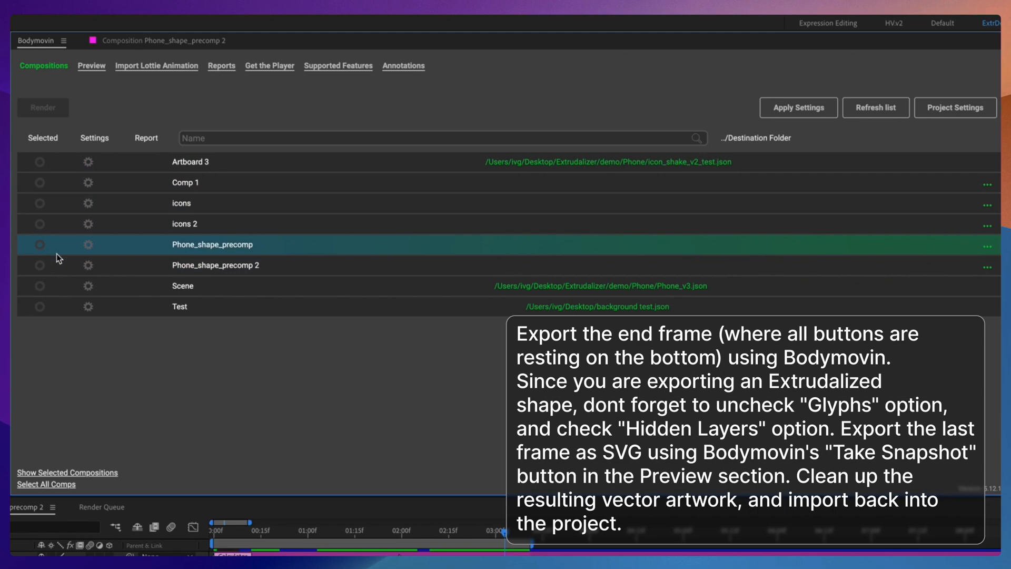
pyautogui.click(39, 265)
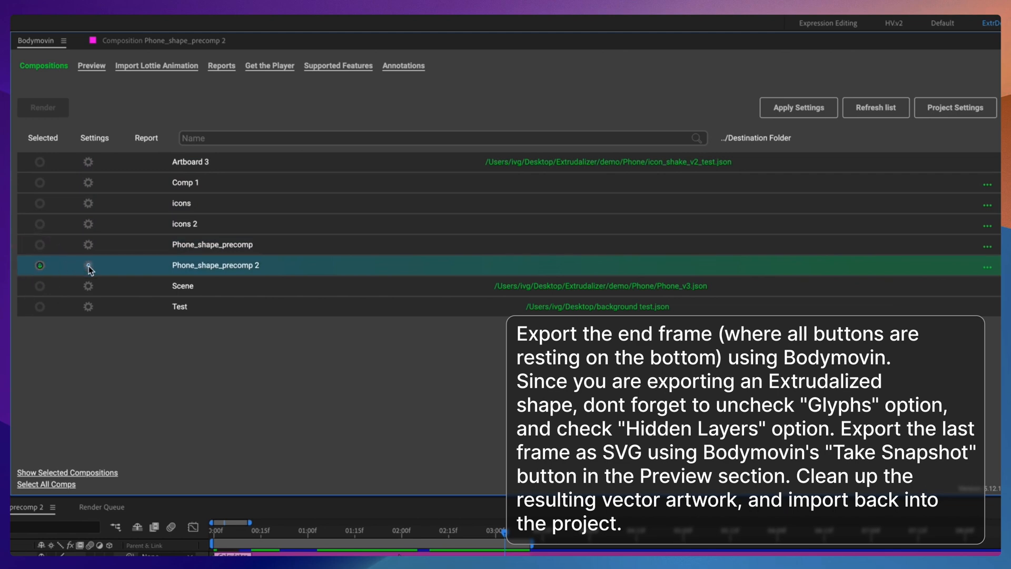
pyautogui.click(89, 267)
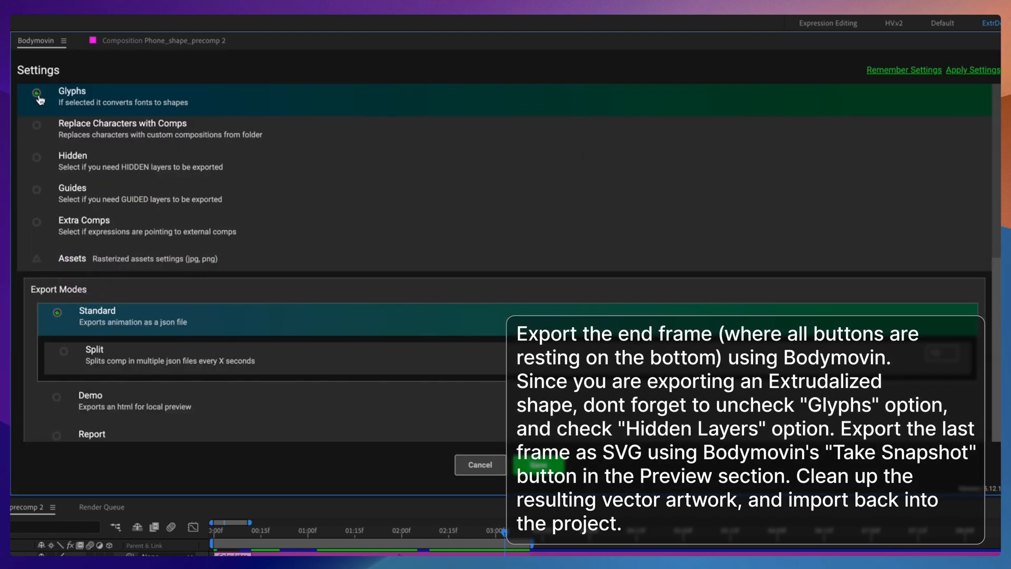
pyautogui.click(37, 93)
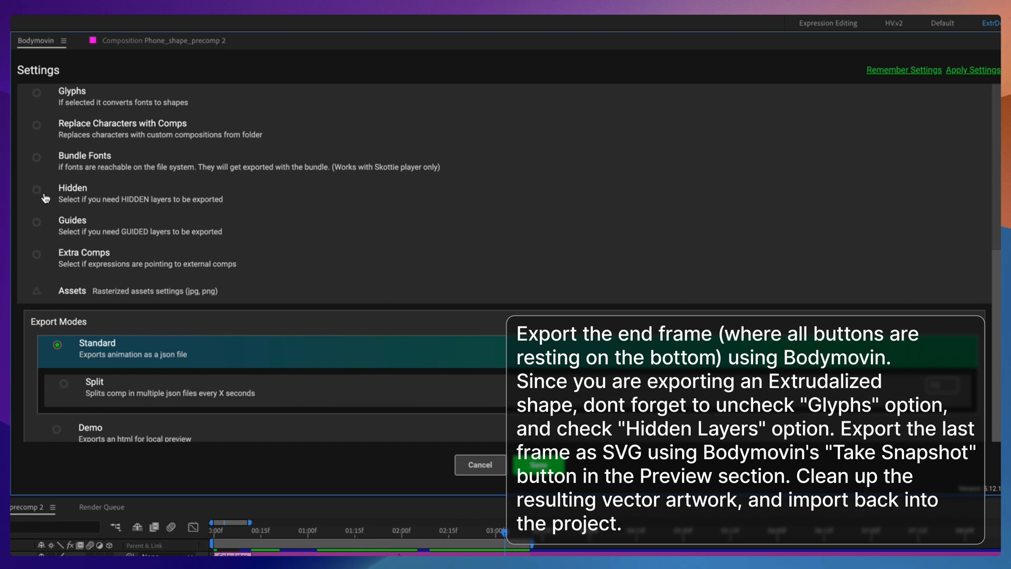
pyautogui.moveTo(42, 209)
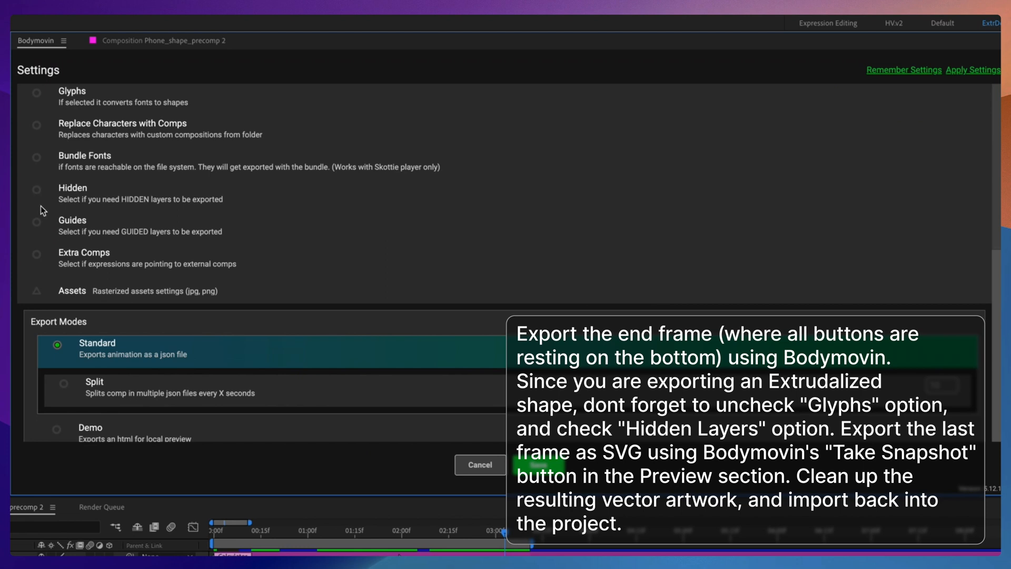
pyautogui.click(37, 190)
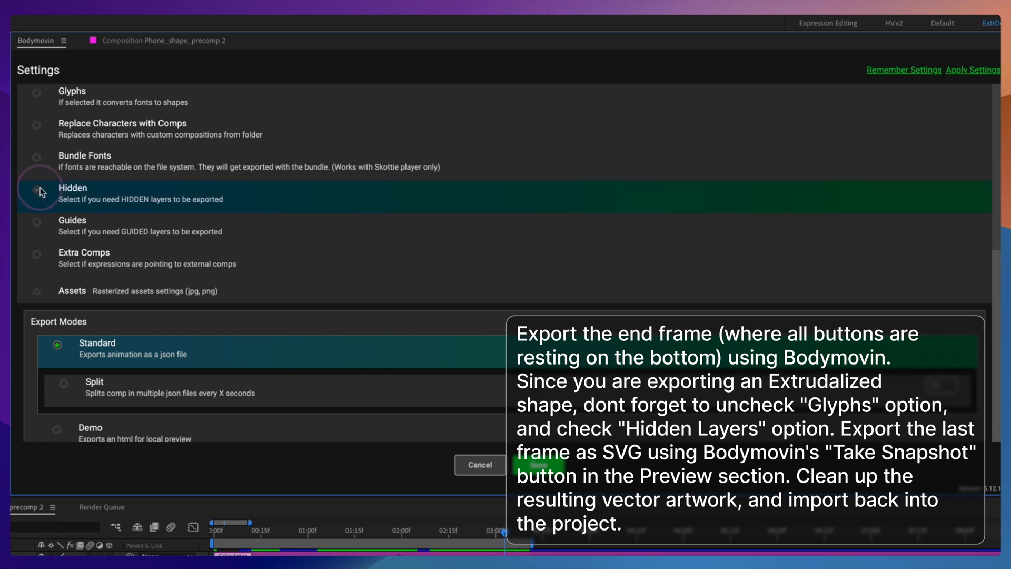
pyautogui.click(37, 192)
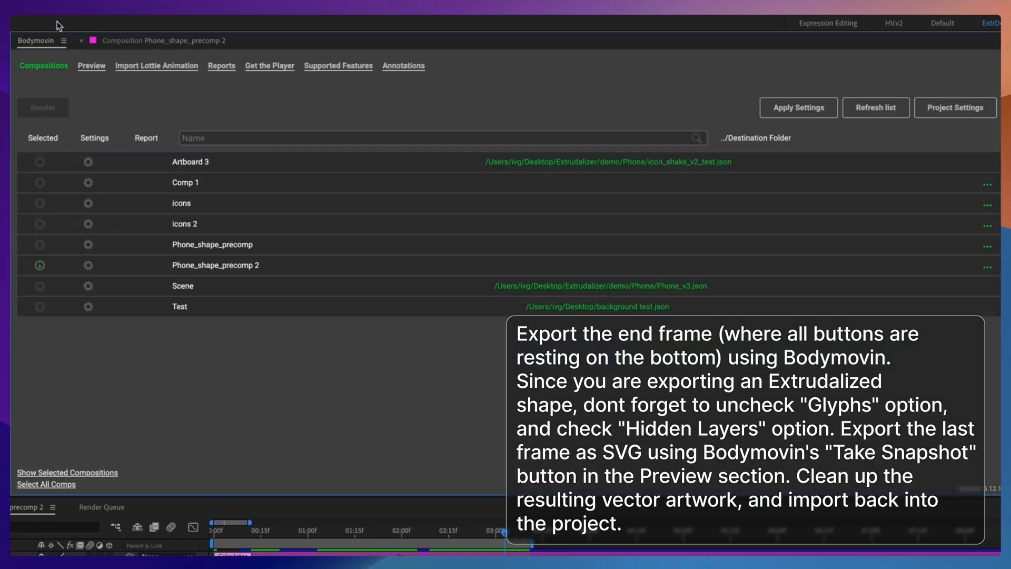
pyautogui.click(183, 286)
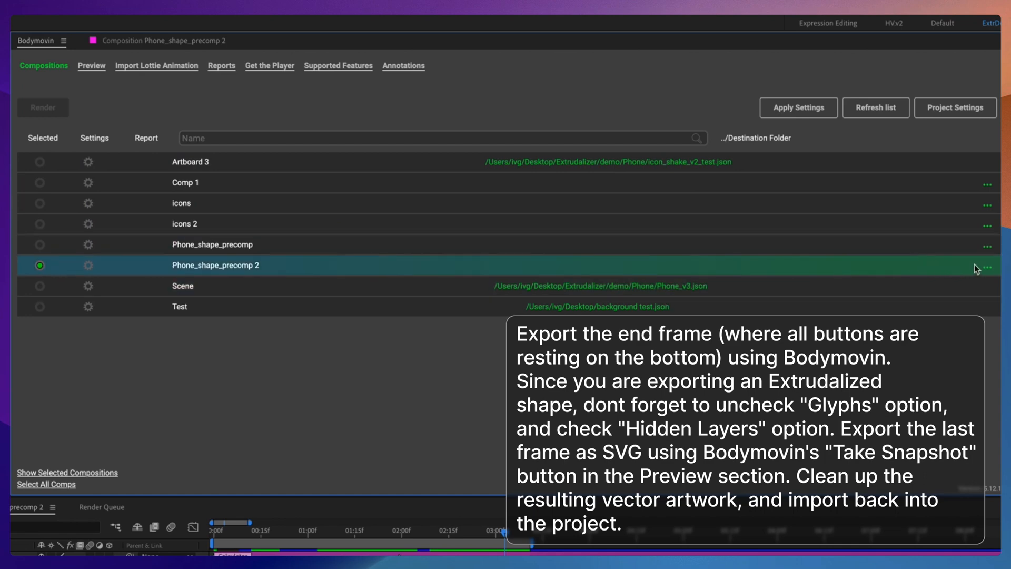
pyautogui.moveTo(433, 197)
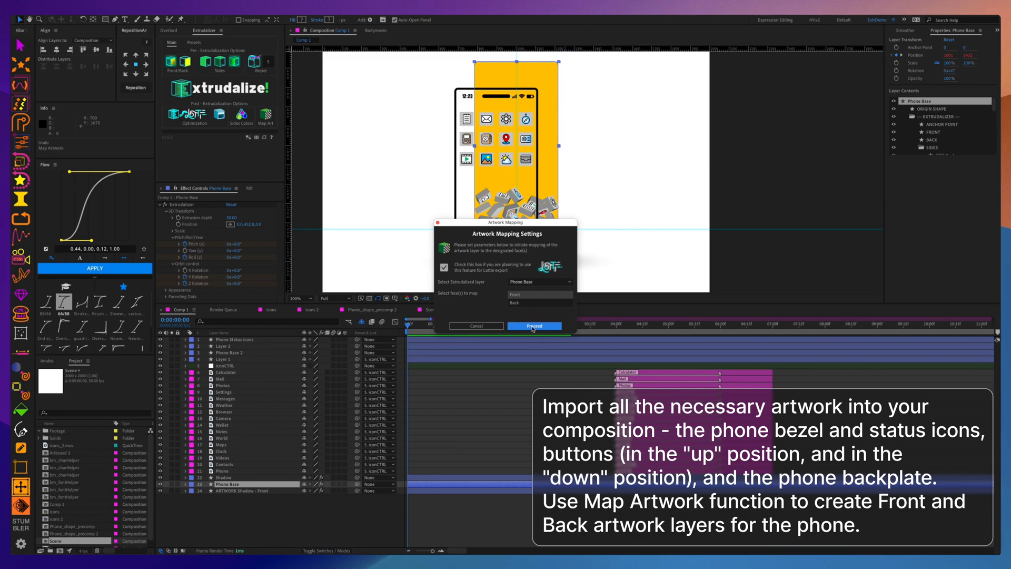
# - Proceed with Extrudalize Map Artwork on Phone Base and dismiss the completion alert
pyautogui.click(534, 326)
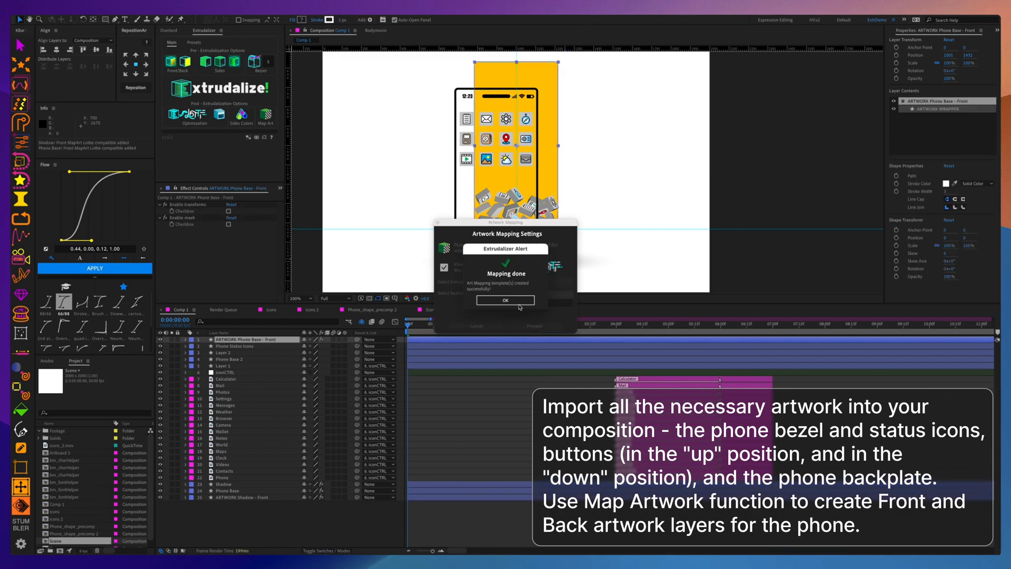
pyautogui.click(504, 300)
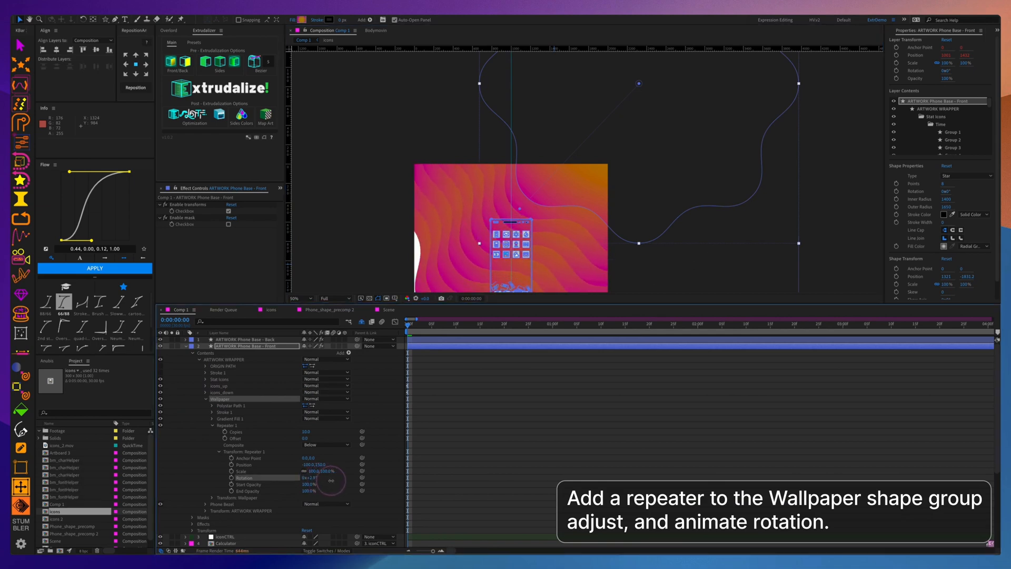
# - Adjust the composition settings for Comp 1 with the repeated wallpaper shape
pyautogui.press('cmd+k')
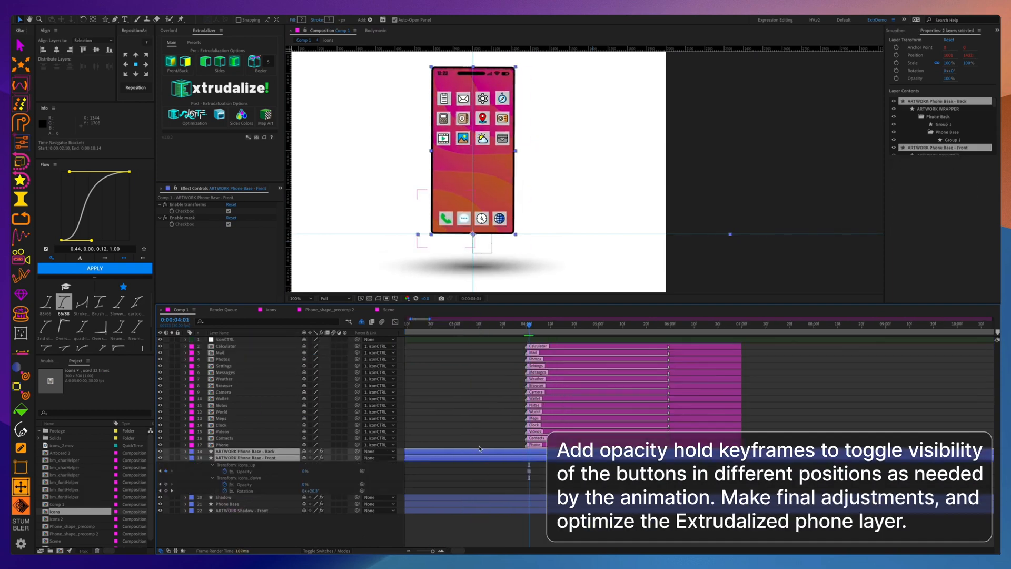
# - Step forward frames while placing hold Opacity keyframes (0%/100%) on icons_up and icons_down
pyautogui.press('PageDown')
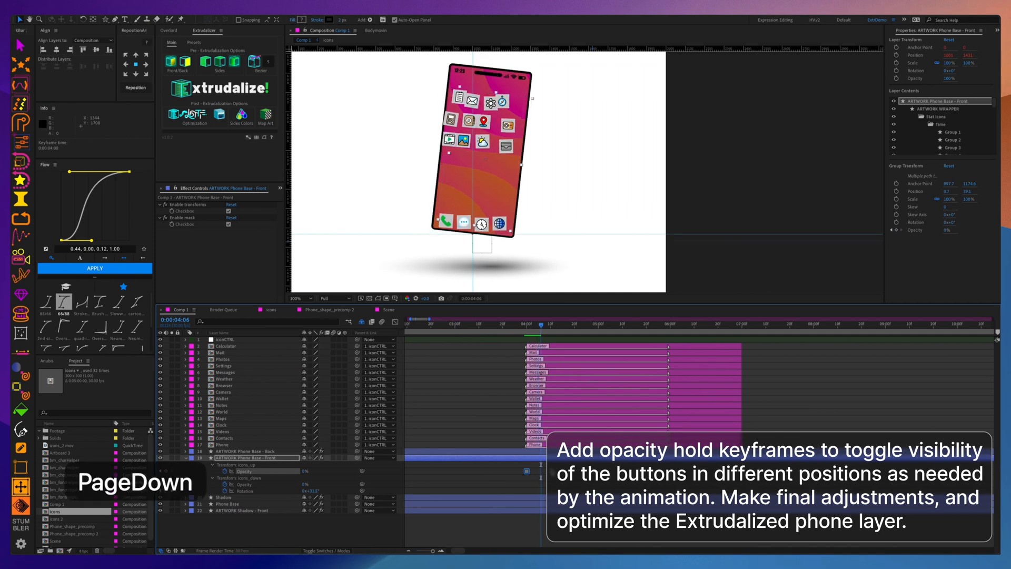
pyautogui.press('pagedown')
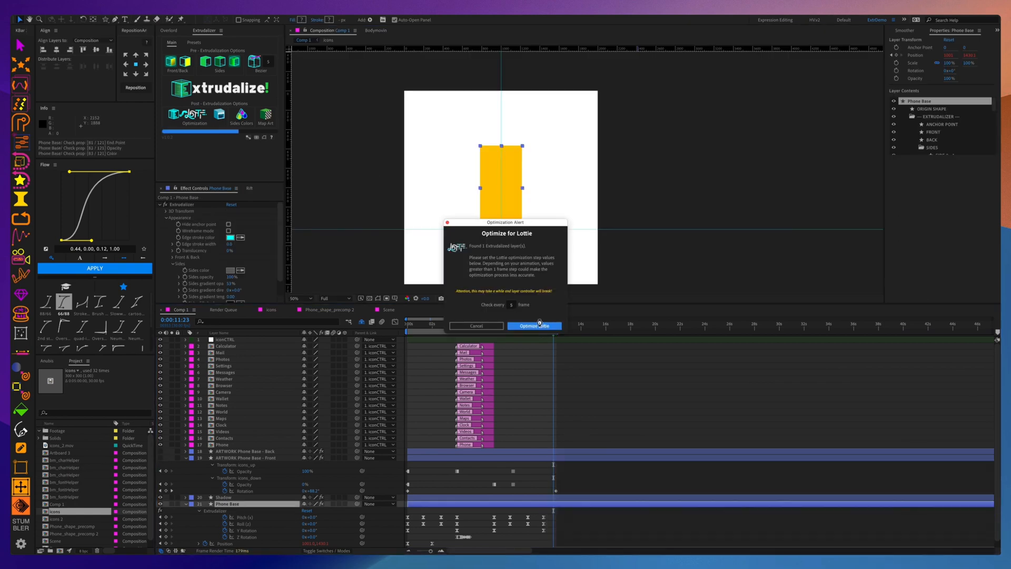
# - Run Optimize Lottie on the Phone Base scene and dismiss the completion alert
pyautogui.click(533, 326)
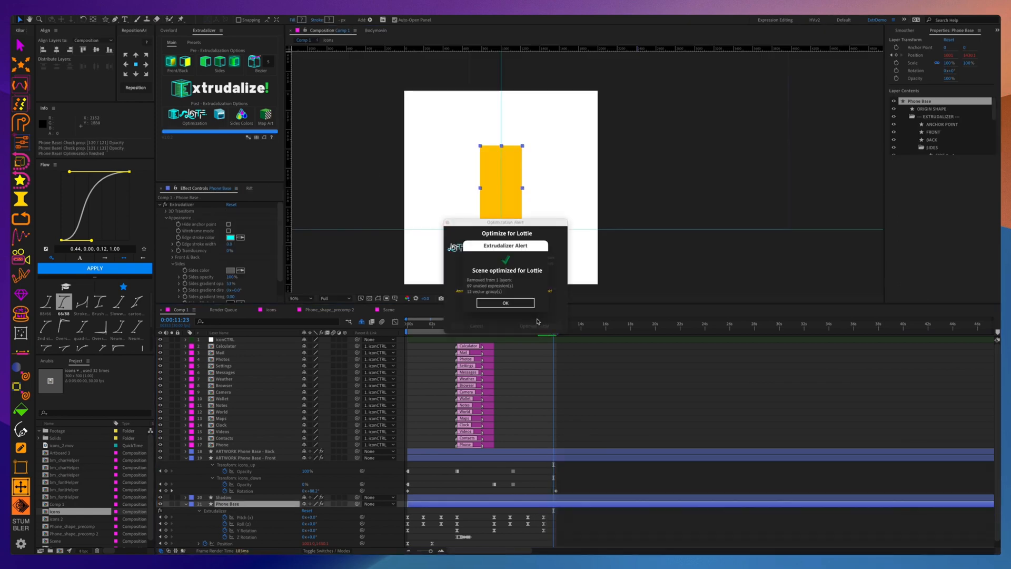
pyautogui.click(505, 303)
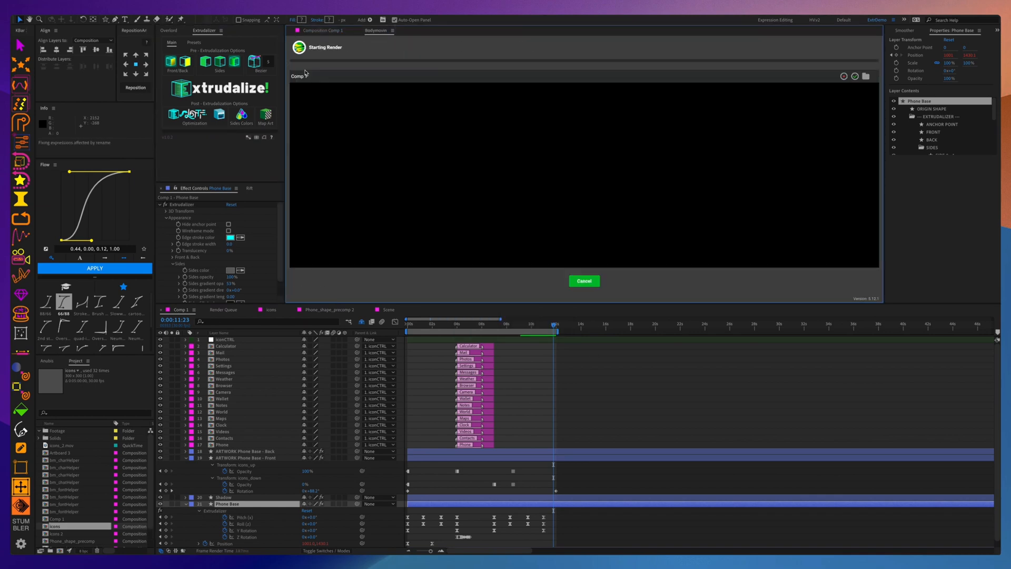